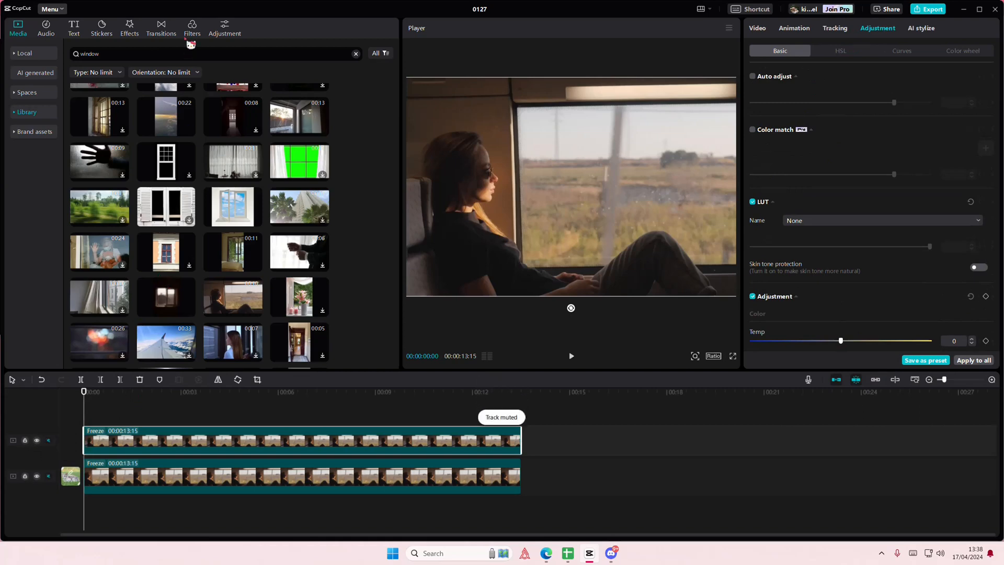
Step: Find the Blur video effect in Effects and apply it to the top clip at strength ~23
{"action": "left_click", "coordinate": [129, 28]}
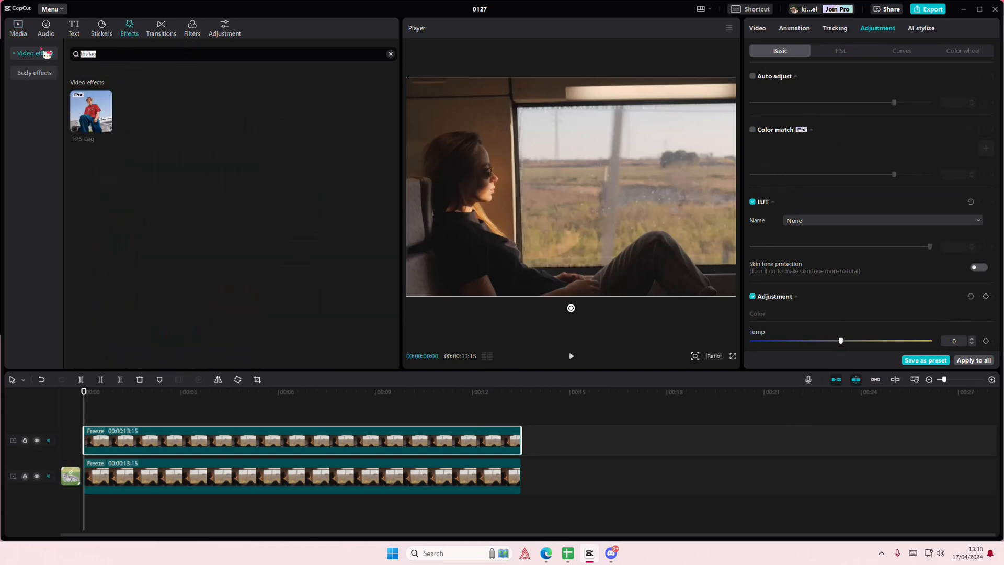
{"action": "type", "text": "blur"}
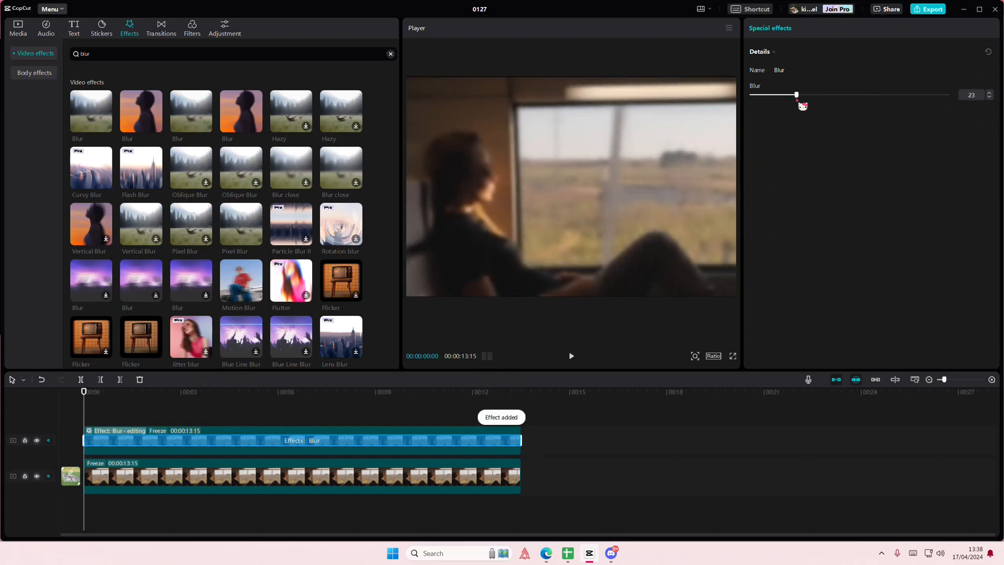
Step: Clear the blur search and add a rain effect from the Nature category to the top clip
{"action": "left_click", "coordinate": [390, 54]}
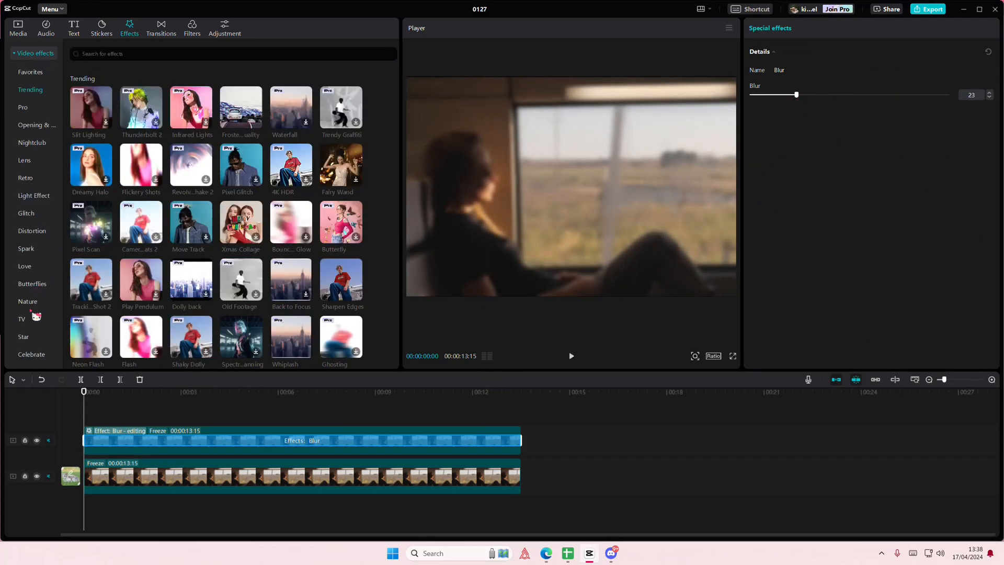
{"action": "left_click", "coordinate": [28, 301]}
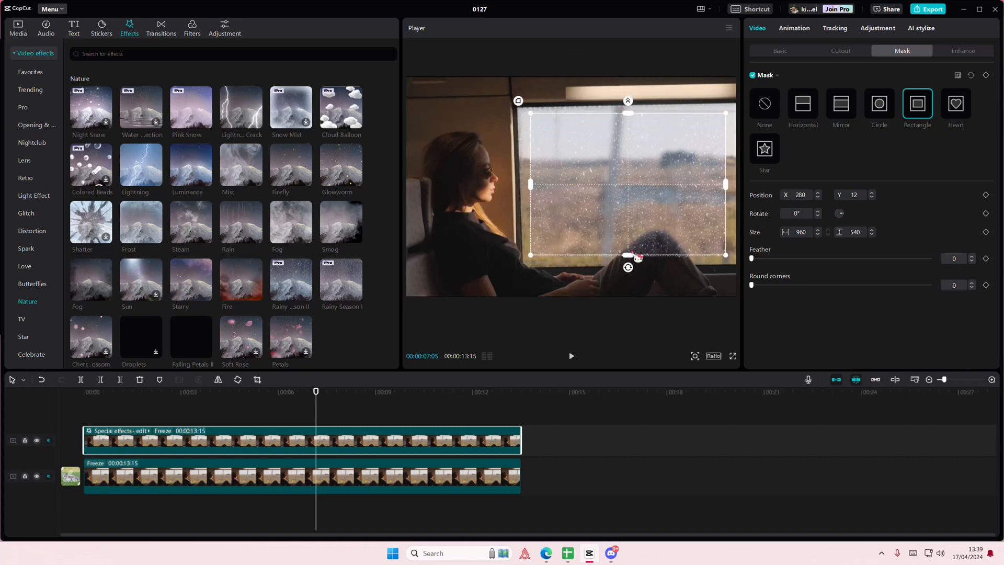
Step: Enlarge the rectangle mask over the window, feather it to 8 and align its top edge
{"action": "left_click_drag", "start_coordinate": [725, 254], "coordinate": [733, 257]}
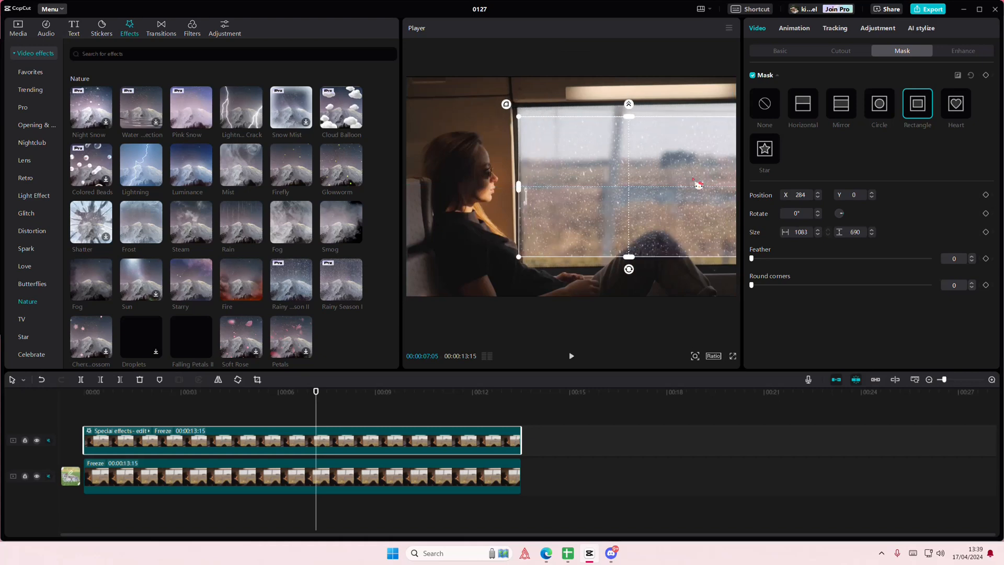
{"action": "left_click_drag", "start_coordinate": [628, 116], "coordinate": [628, 107]}
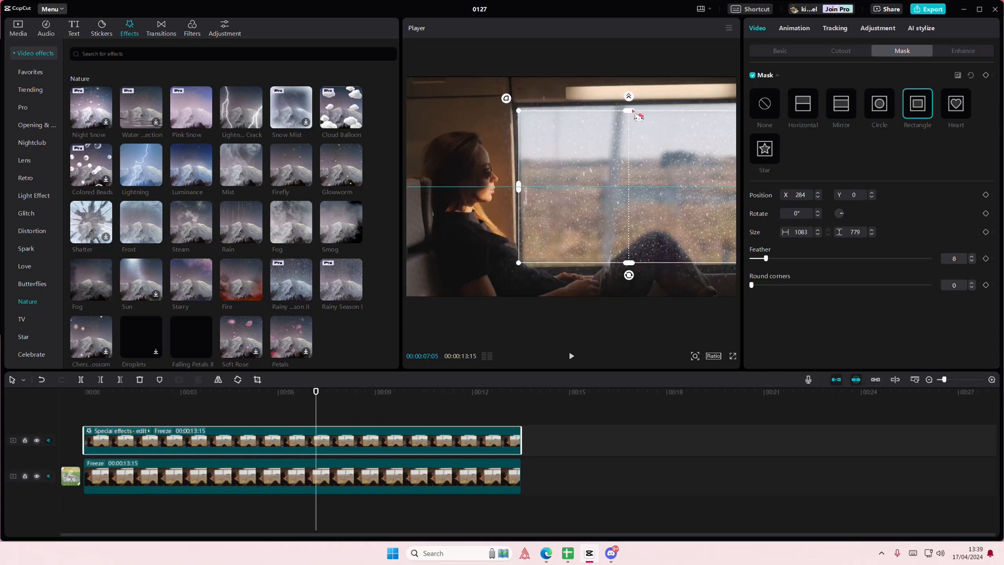
{"action": "left_click_drag", "start_coordinate": [628, 110], "coordinate": [628, 113]}
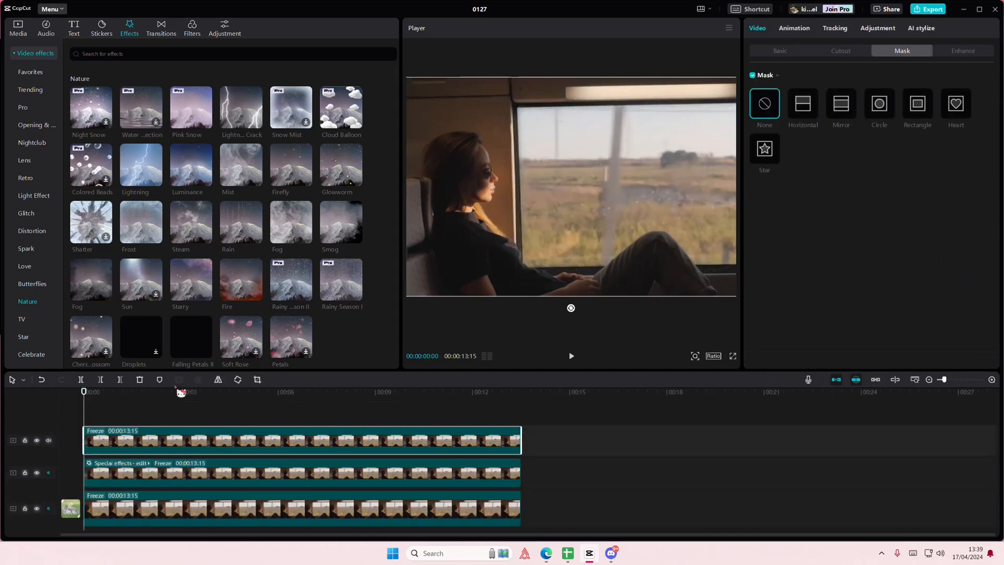
Step: Enable Auto cutout on the top copy, then narrow the rain clip's rectangle mask to the window frame
{"action": "left_click", "coordinate": [841, 51]}
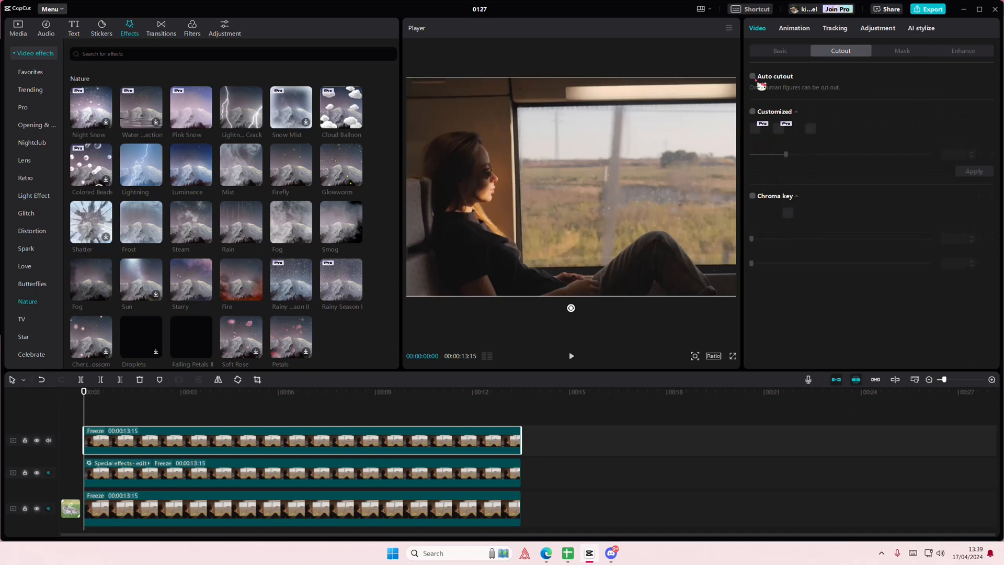
{"action": "left_click", "coordinate": [753, 76]}
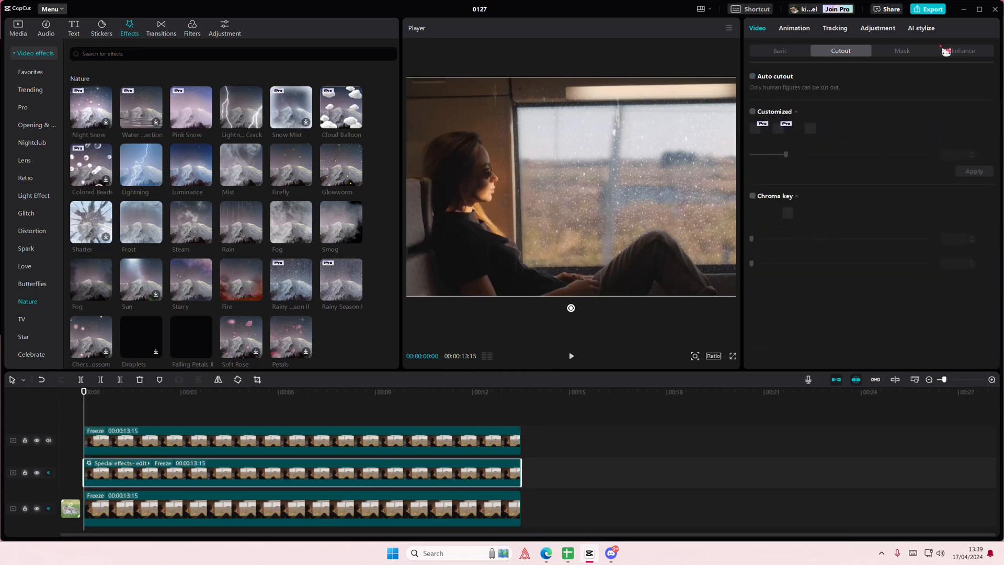
{"action": "left_click", "coordinate": [902, 51]}
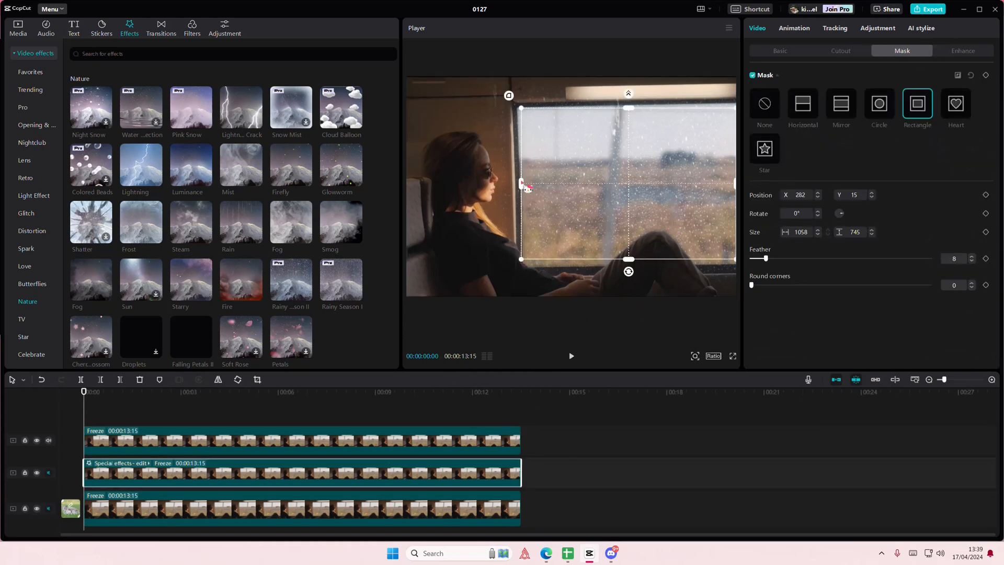
{"action": "left_click_drag", "start_coordinate": [520, 186], "coordinate": [525, 186]}
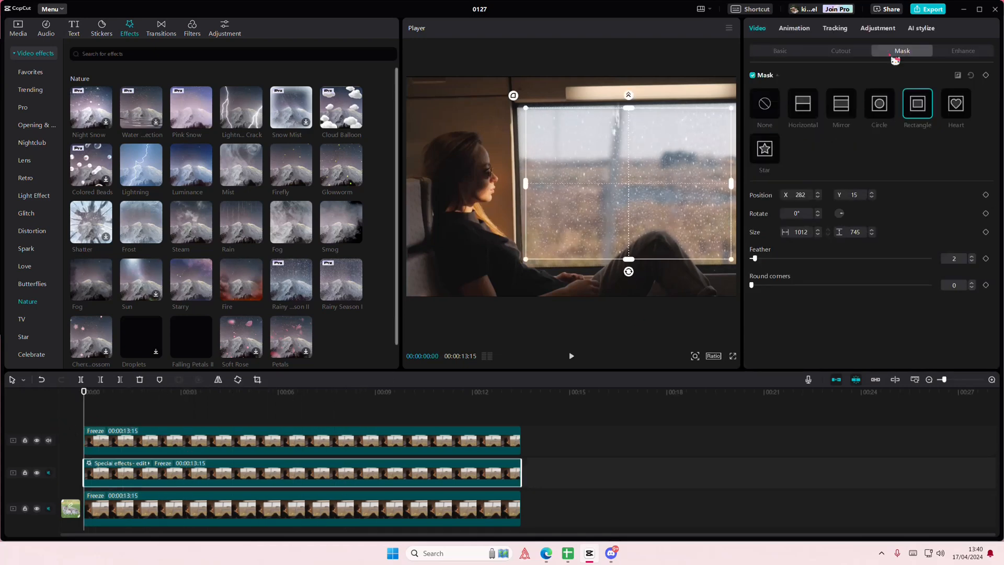
Step: Undo the clip's cooler temperature and add a Custom adjustment layer over all tracks
{"action": "left_click", "coordinate": [877, 29]}
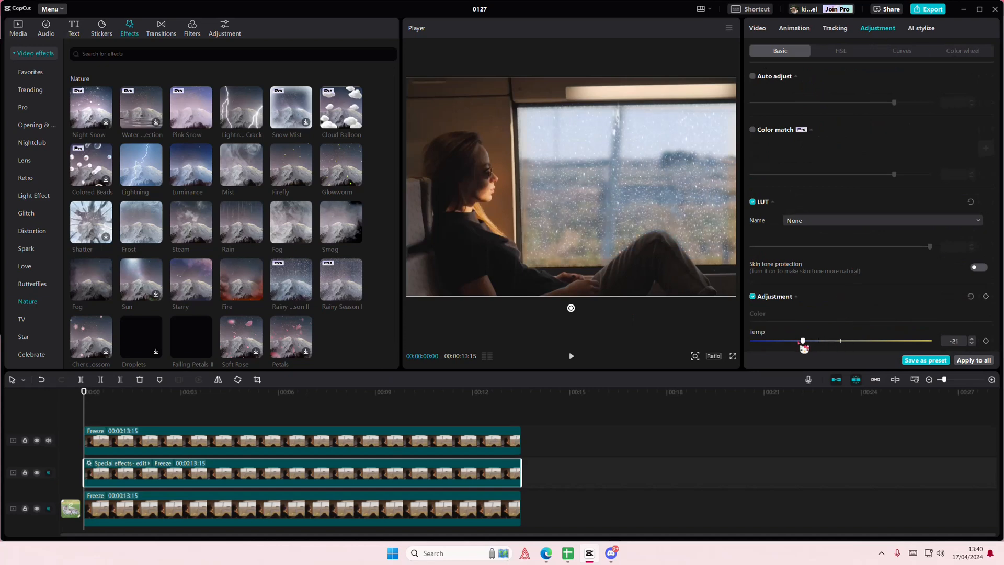
{"action": "left_click", "coordinate": [758, 27]}
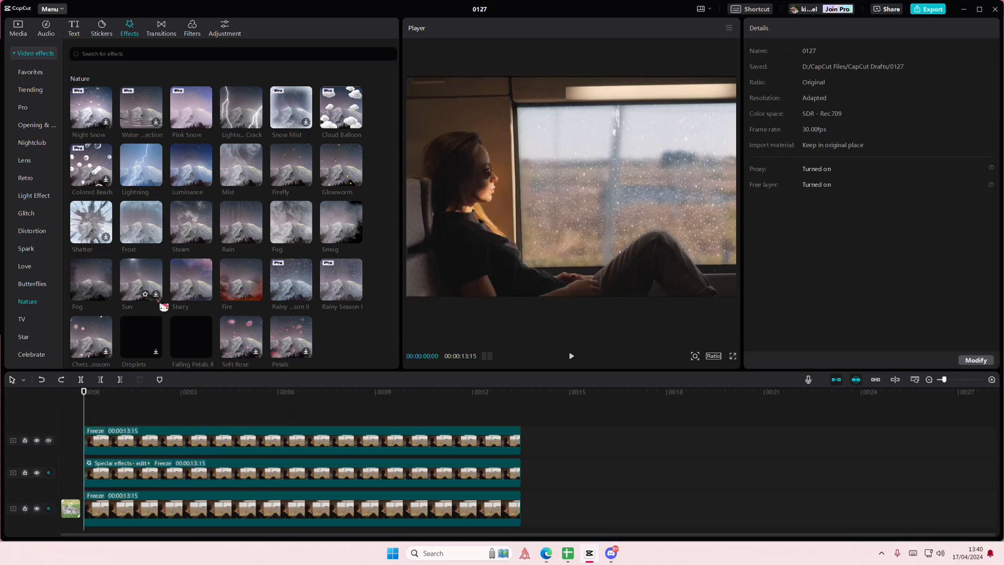
{"action": "left_click", "coordinate": [224, 28]}
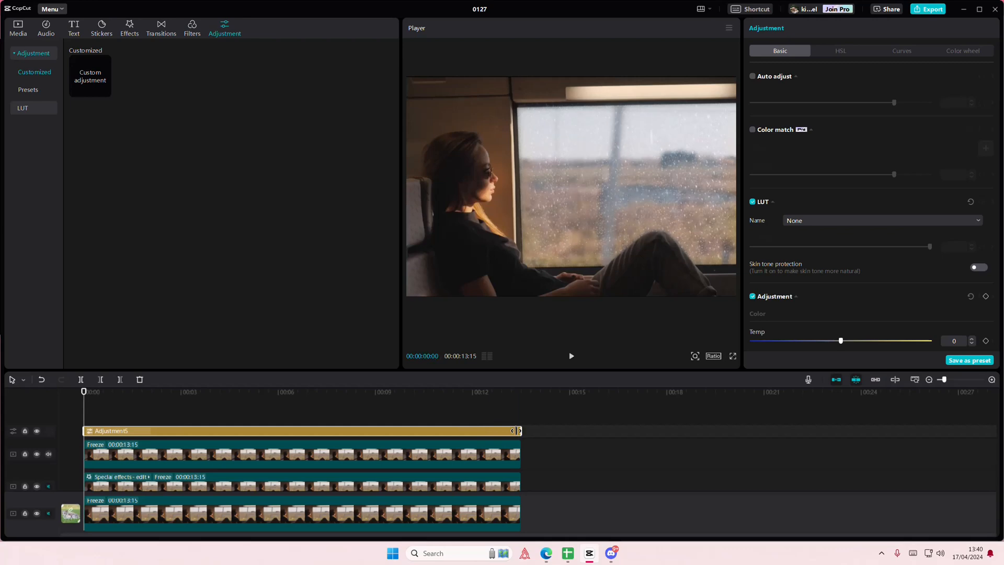
Step: Cool the temperature and set Brightness -8, Contrast 10 and Highlight -9 on the adjustment layer
{"action": "left_click_drag", "start_coordinate": [842, 340], "coordinate": [792, 340]}
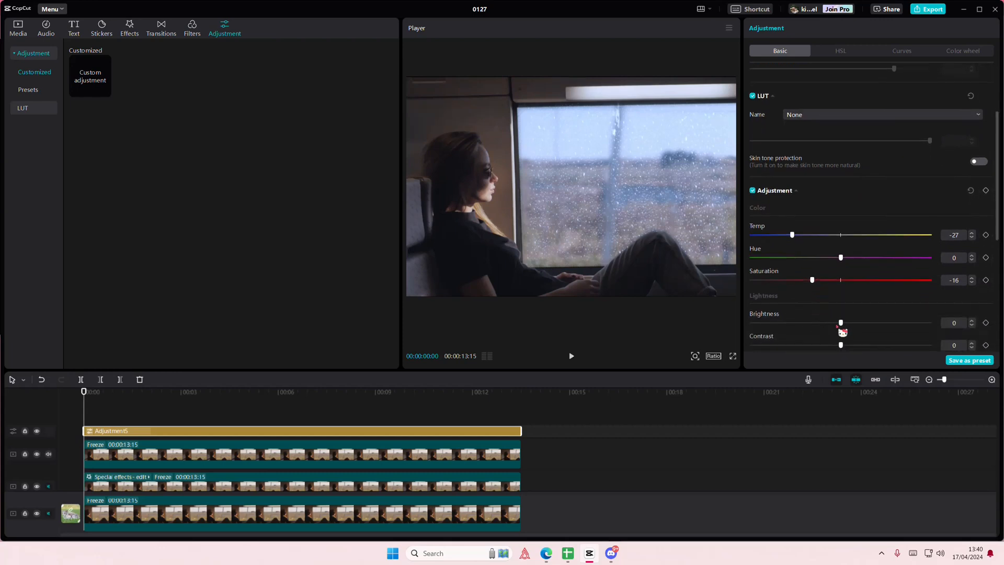
{"action": "left_click_drag", "start_coordinate": [841, 322], "coordinate": [825, 322]}
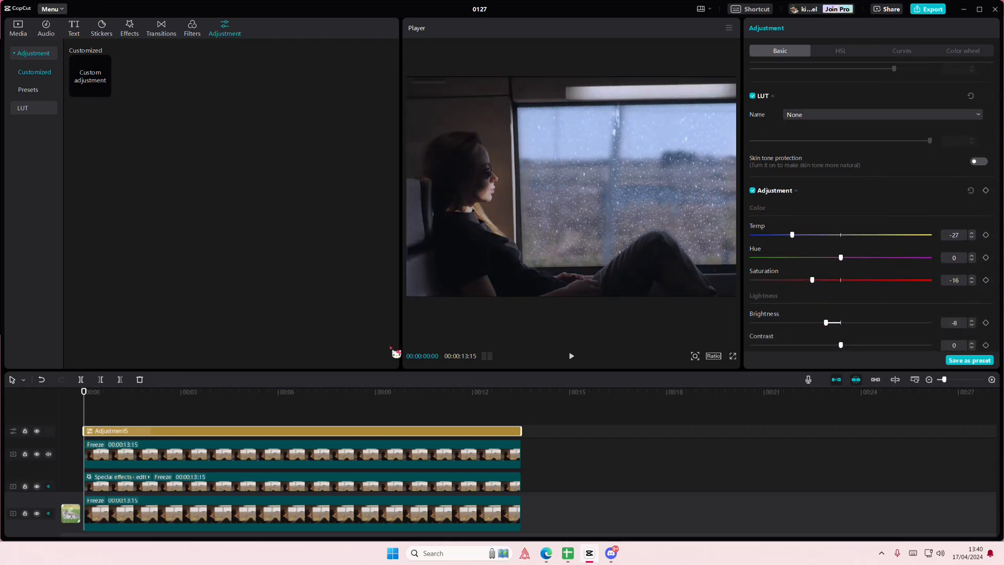
{"action": "left_click_drag", "start_coordinate": [841, 345], "coordinate": [868, 310]}
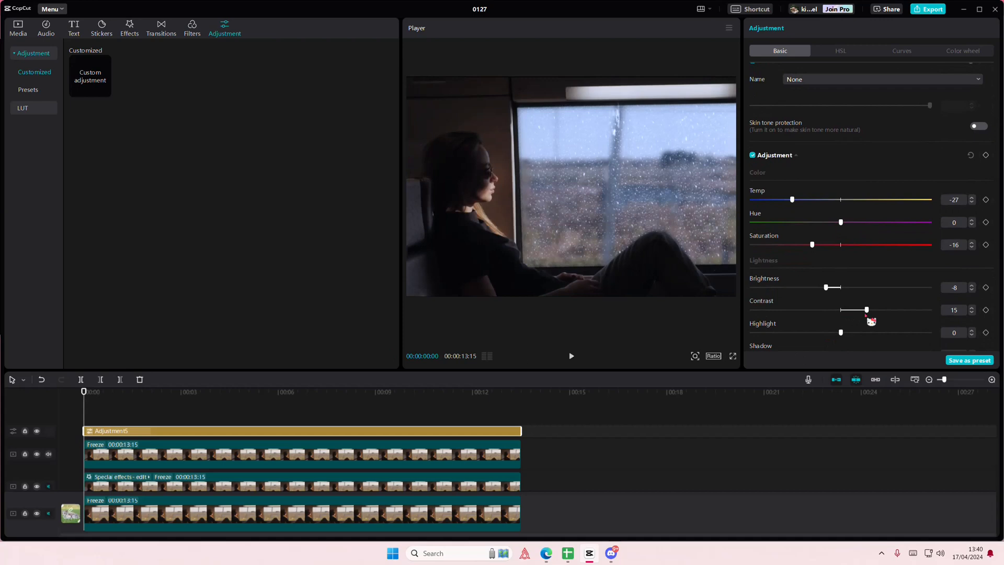
{"action": "left_click_drag", "start_coordinate": [867, 309], "coordinate": [811, 309]}
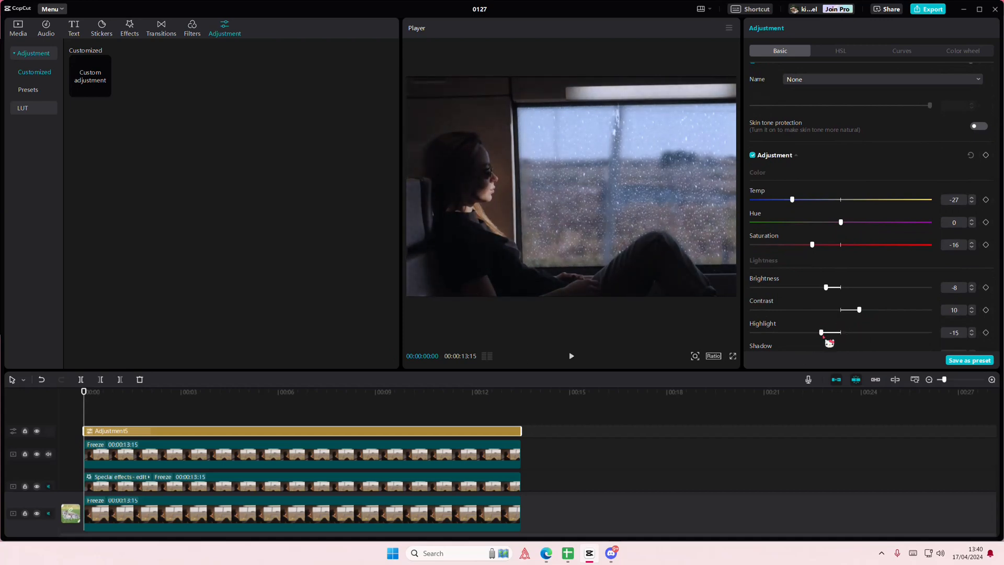
Step: Push Temp to -40, Hue -25 and Whites -9, then play back the graded scene
{"action": "left_click_drag", "start_coordinate": [791, 199], "coordinate": [750, 199]}
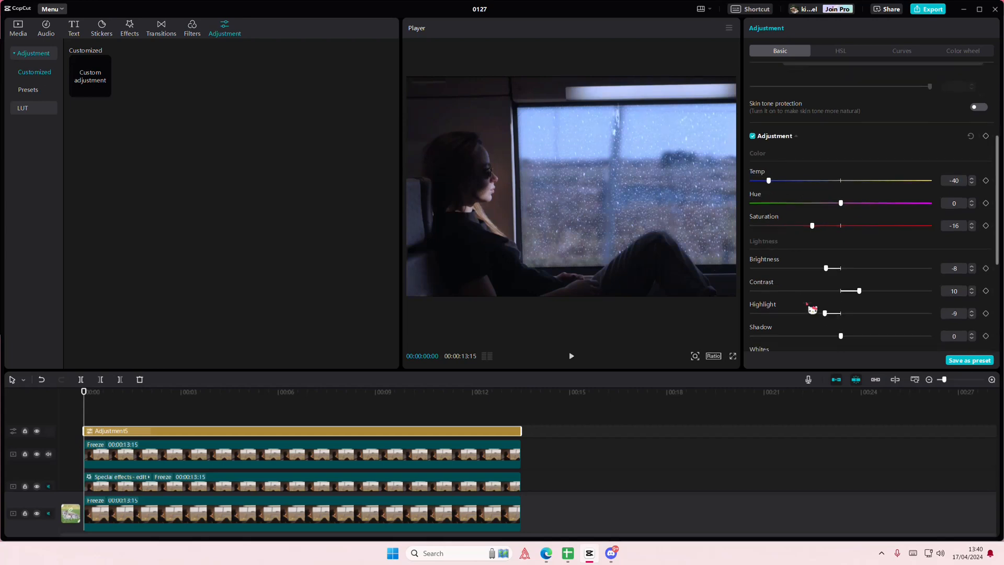
{"action": "left_click_drag", "start_coordinate": [841, 187], "coordinate": [795, 187]}
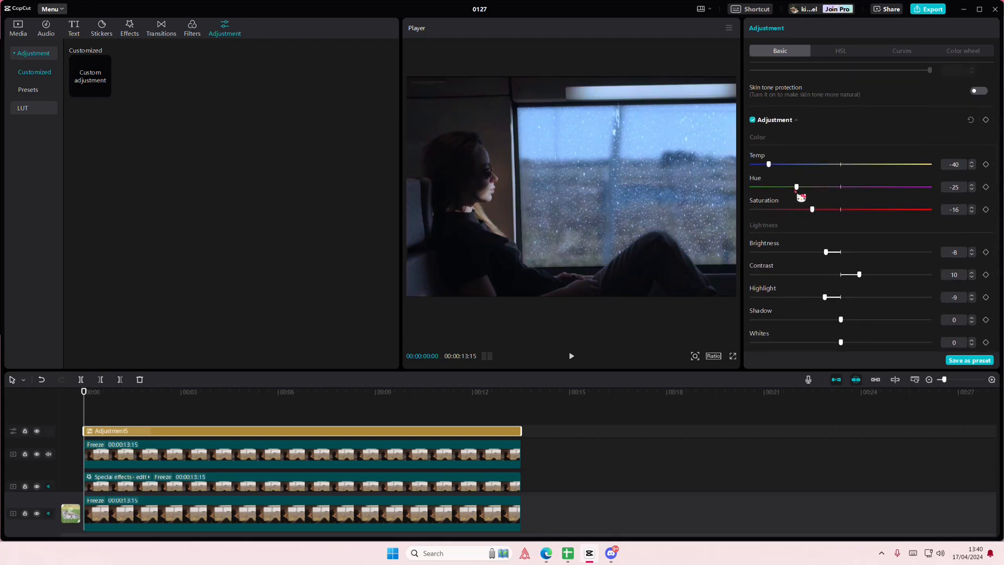
{"action": "scroll", "scroll_direction": "down", "scroll_amount": 3}
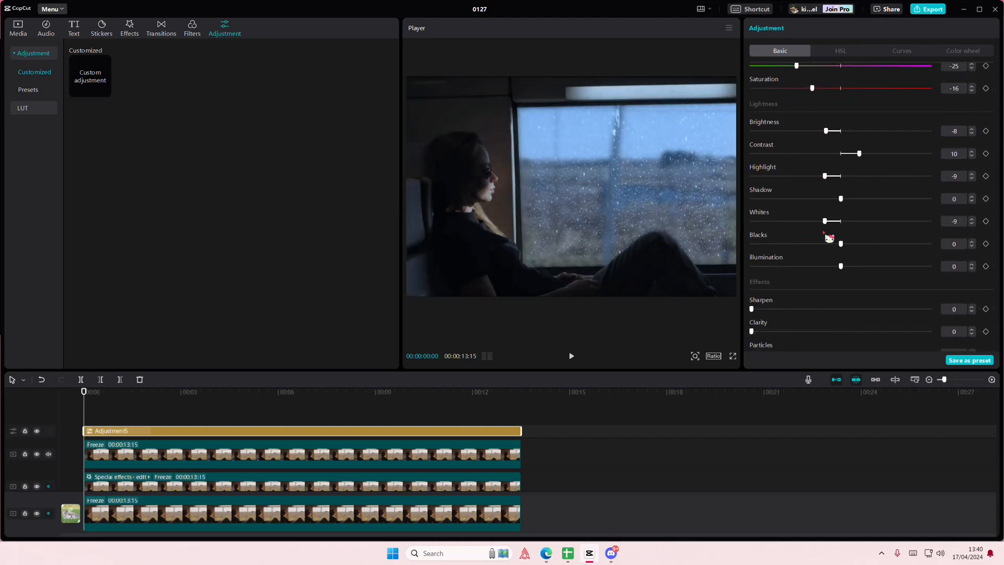
{"action": "left_click_drag", "start_coordinate": [841, 266], "coordinate": [784, 266]}
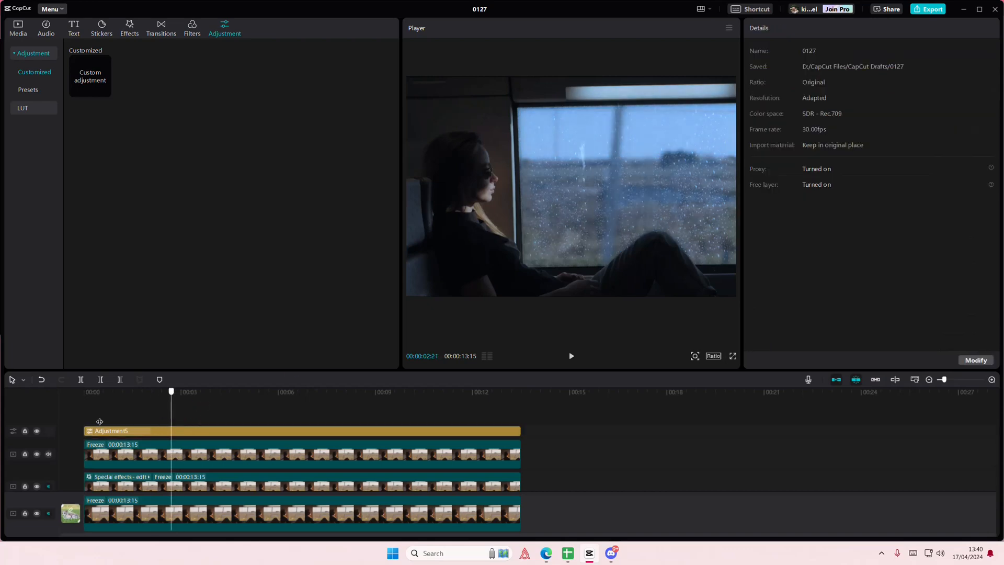
{"action": "left_click", "coordinate": [570, 355]}
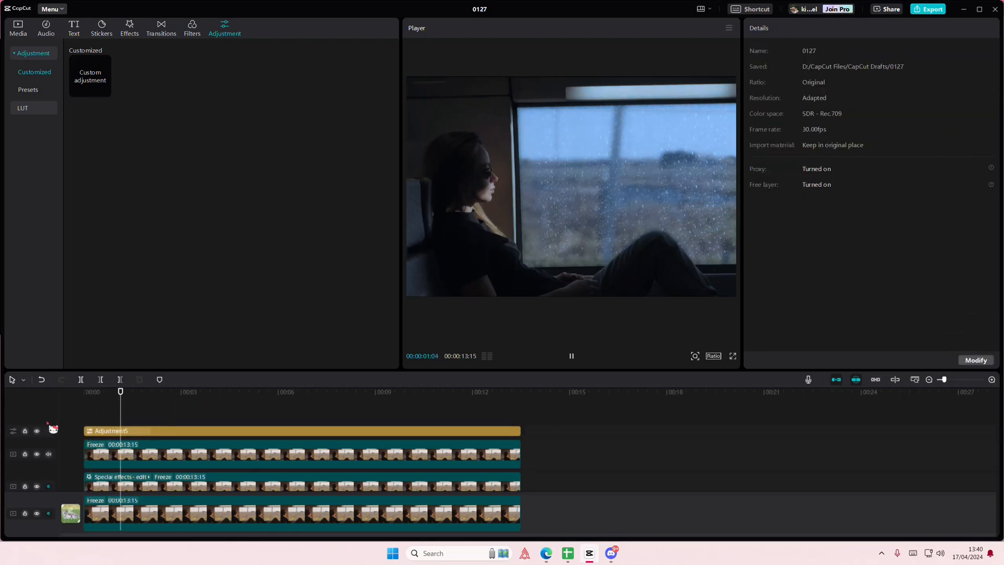